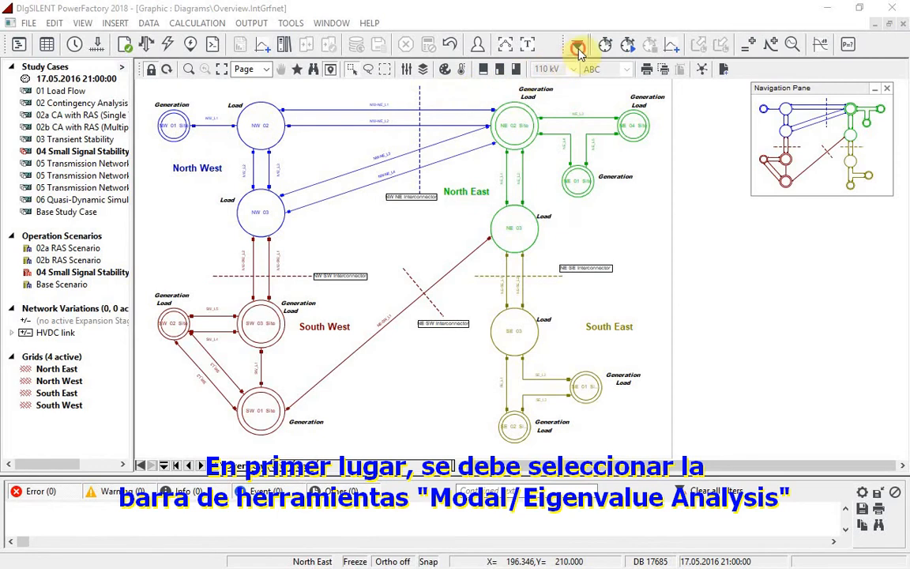
- Bring up the Modal Analysis command dialog from the Modal/Eigenvalue Analysis toolbar
left_click(577, 45)
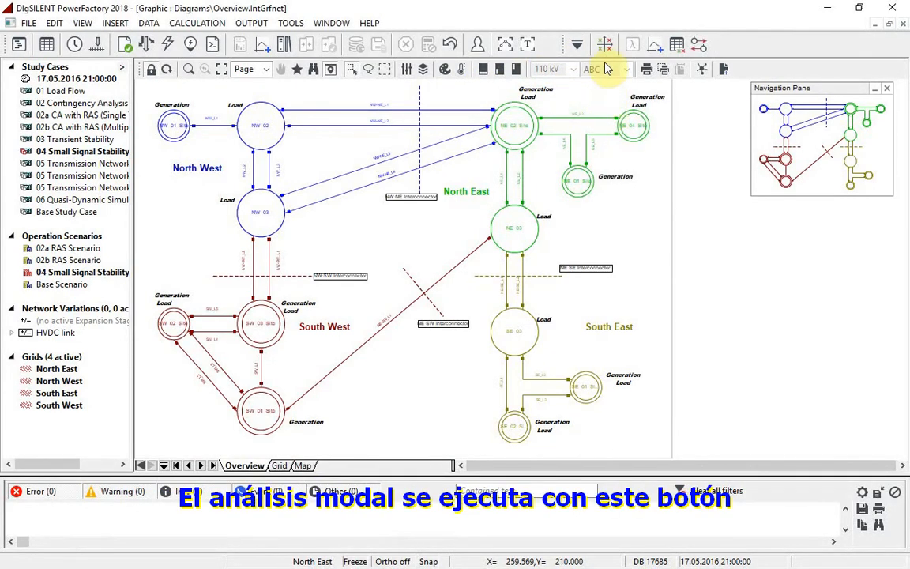
left_click(605, 68)
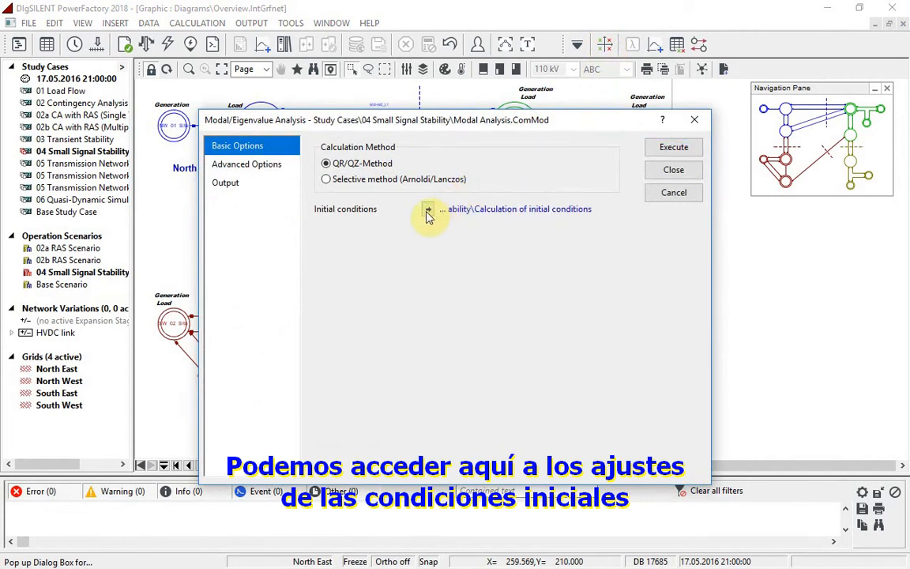
left_click(428, 209)
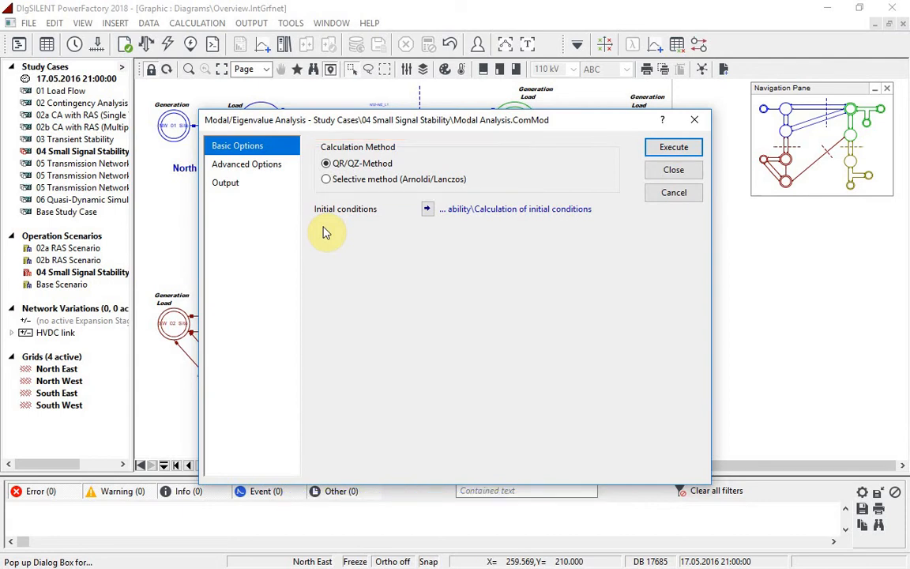
mouse_move(277, 189)
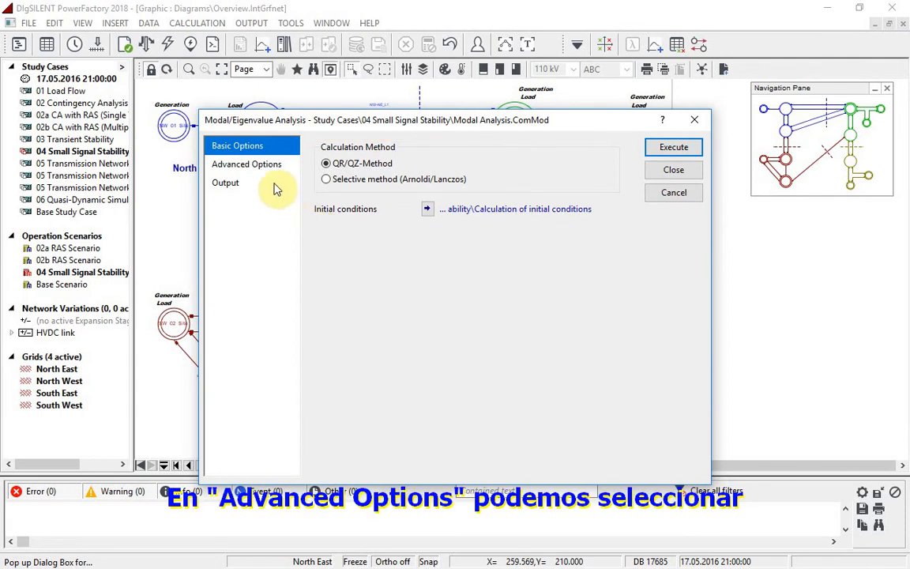
- Enable Right Eigenvectors and Participation Factors under Advanced Options and execute the analysis
left_click(247, 163)
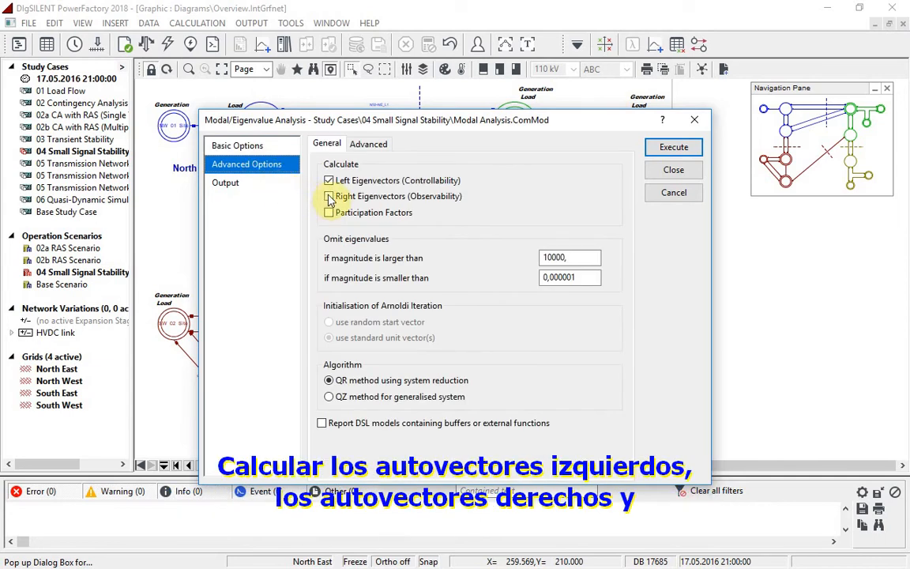
left_click(329, 195)
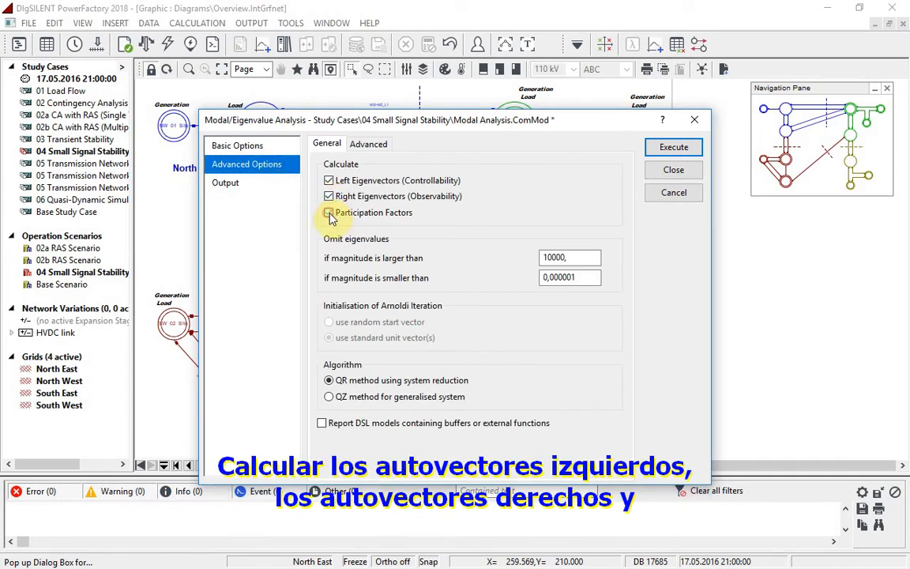
left_click(328, 212)
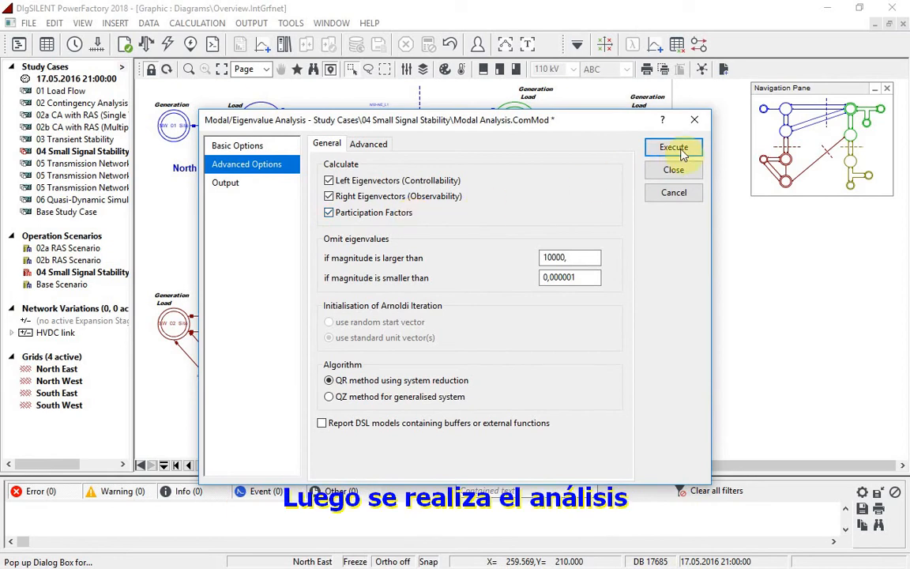
left_click(673, 148)
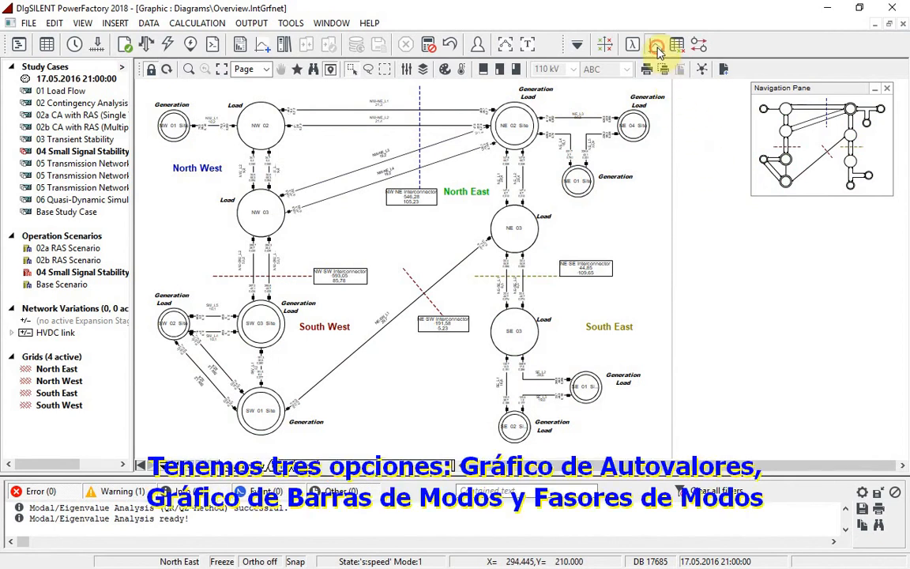
- Insert an Eigenvalues plot after reviewing the bar and phasor plot types
left_click(657, 45)
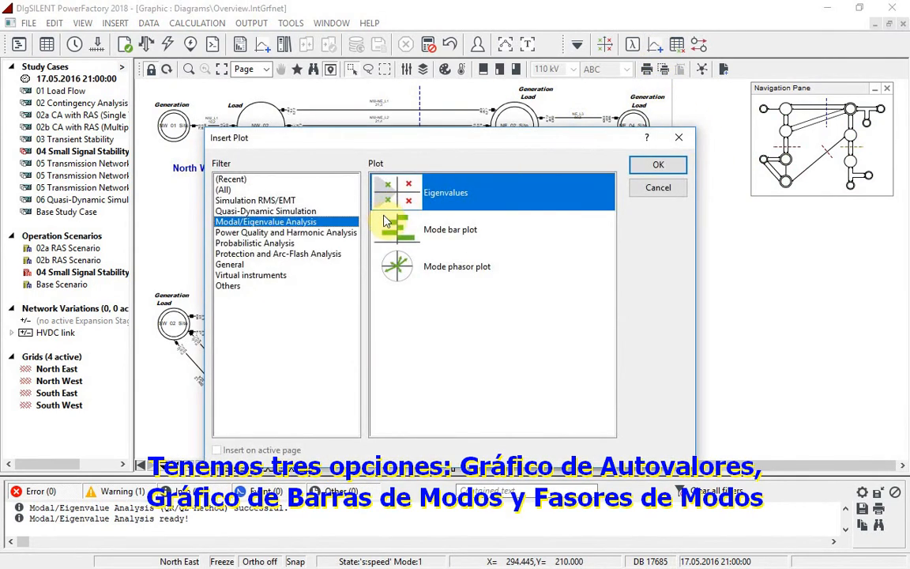
left_click(450, 229)
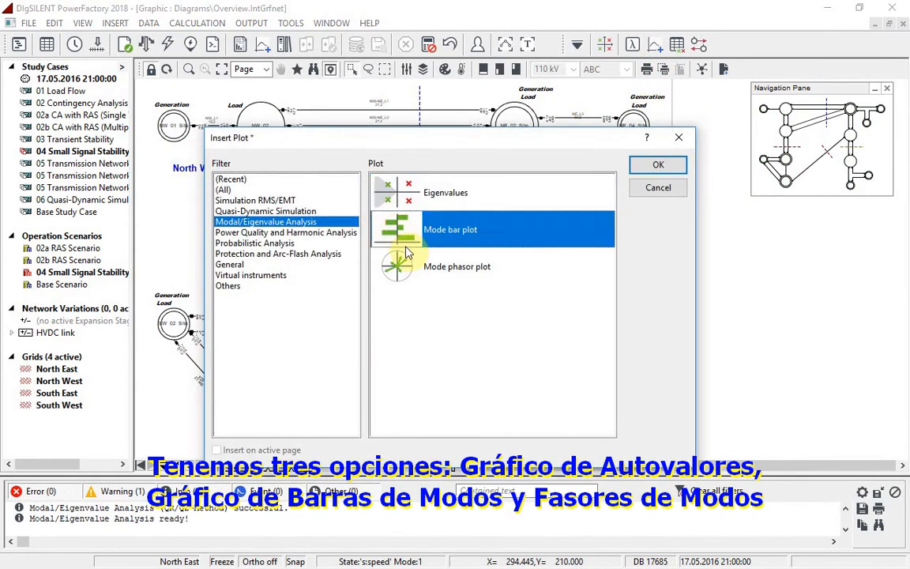
left_click(456, 266)
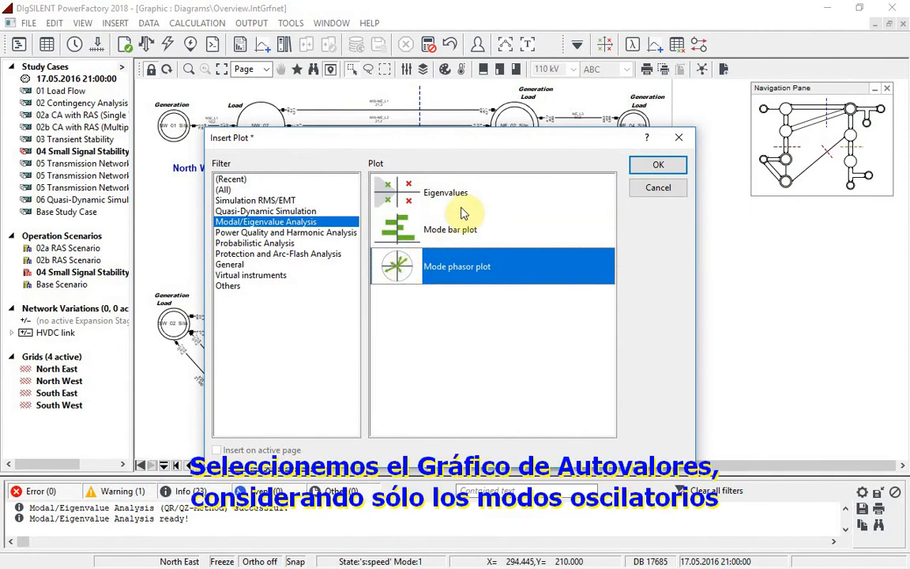
left_click(445, 192)
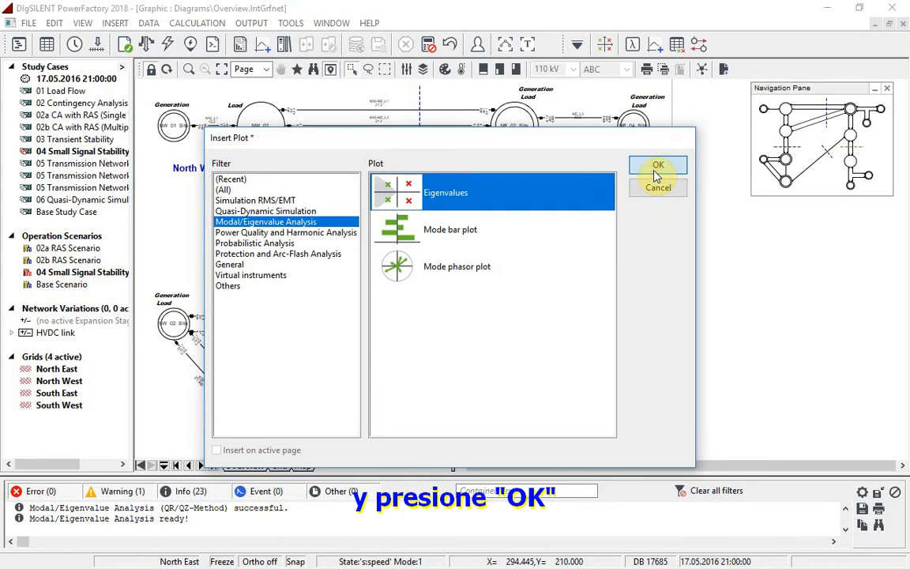
left_click(658, 166)
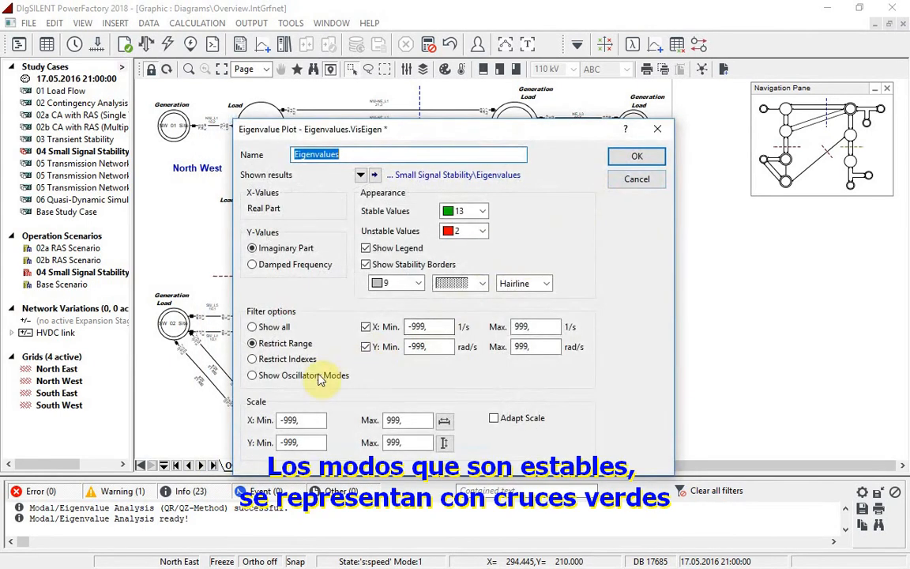
- Restrict the eigenvalue plot to Show Oscillatory Modes and confirm
left_click(251, 374)
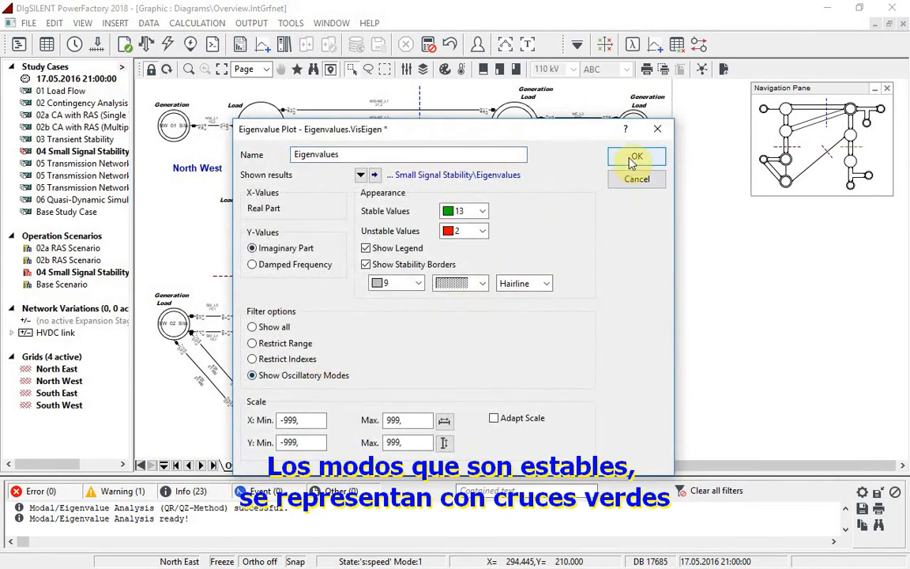
left_click(636, 157)
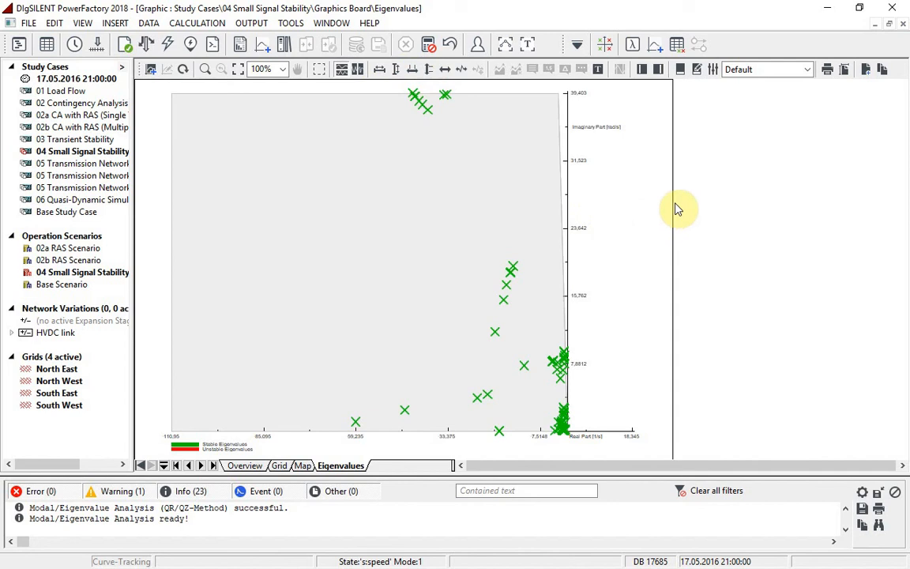
mouse_move(700, 188)
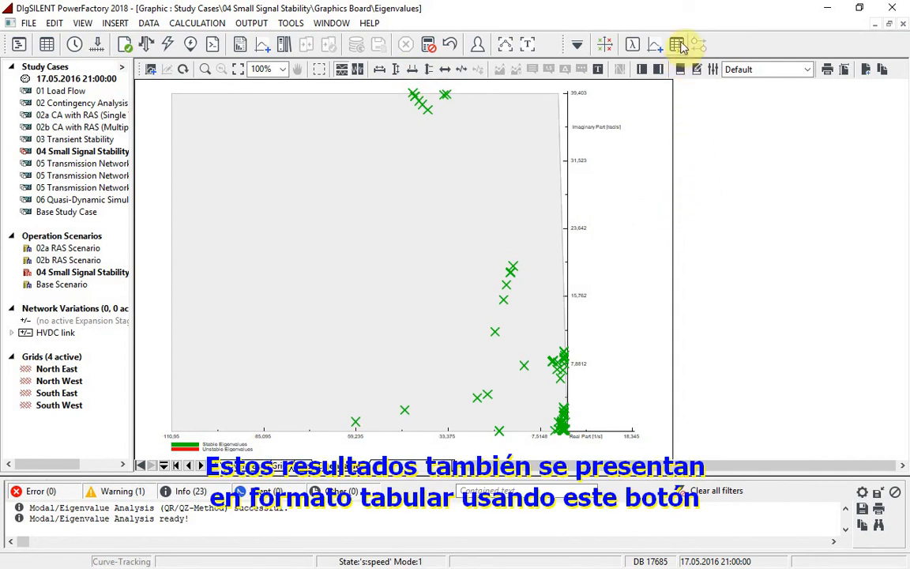
- Produce the Modal/Eigenvalue Analysis Results table for Modes, listing all 440
left_click(676, 44)
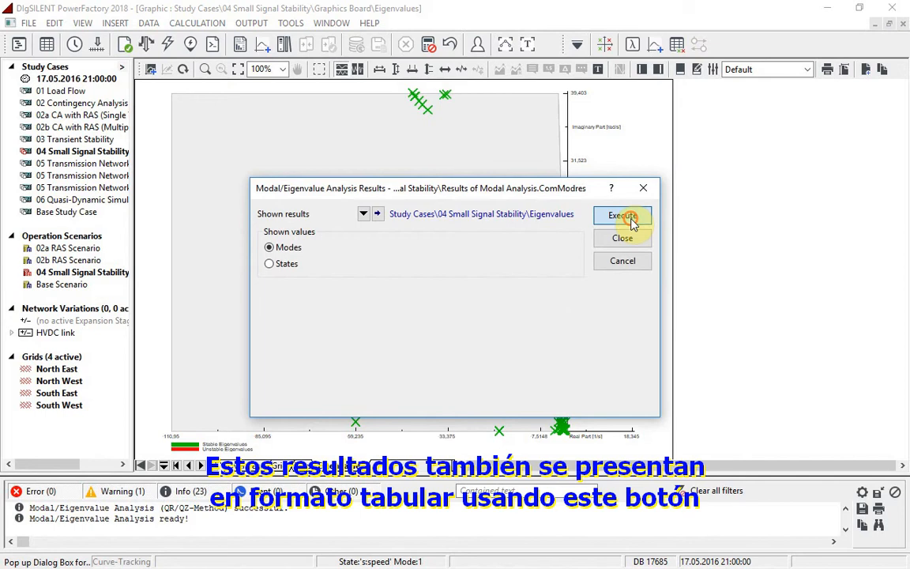
left_click(622, 214)
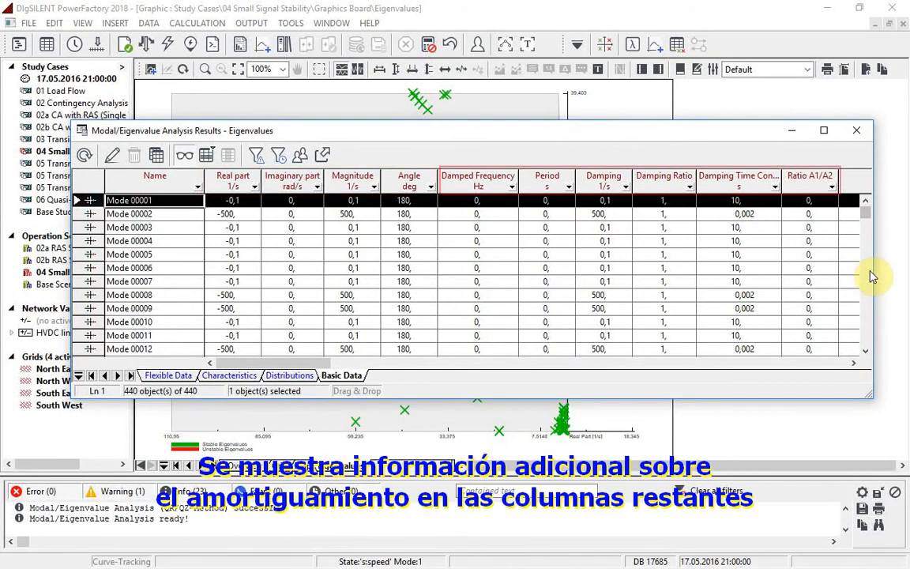
mouse_move(770, 274)
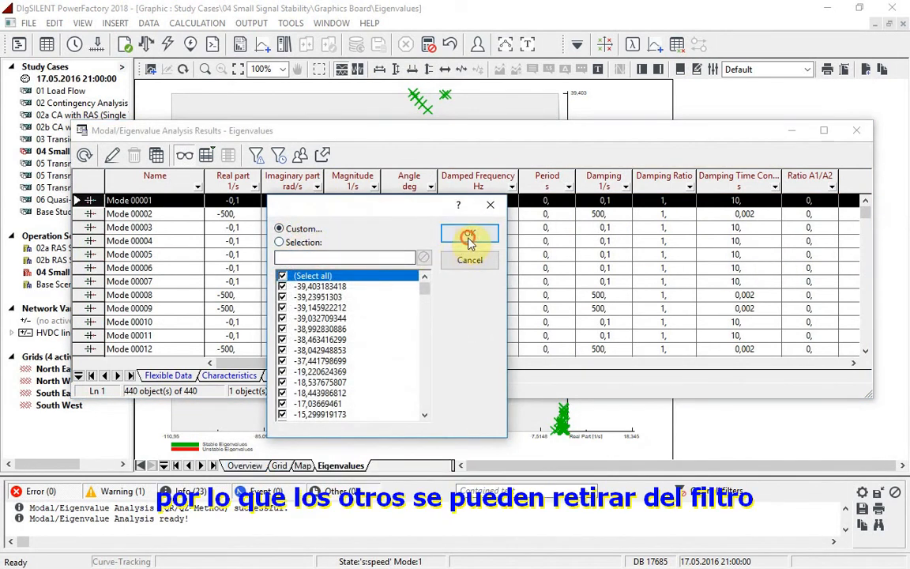
- Filter Imaginary part 'is not equal to' zero and Damping Ratio 'is less than' a threshold, leaving 14 modes
left_click(469, 235)
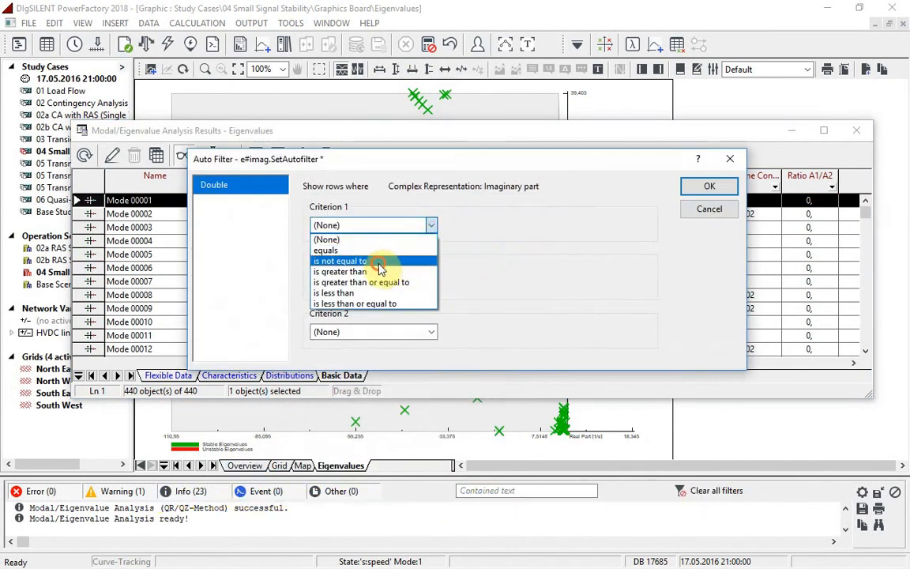
left_click(708, 186)
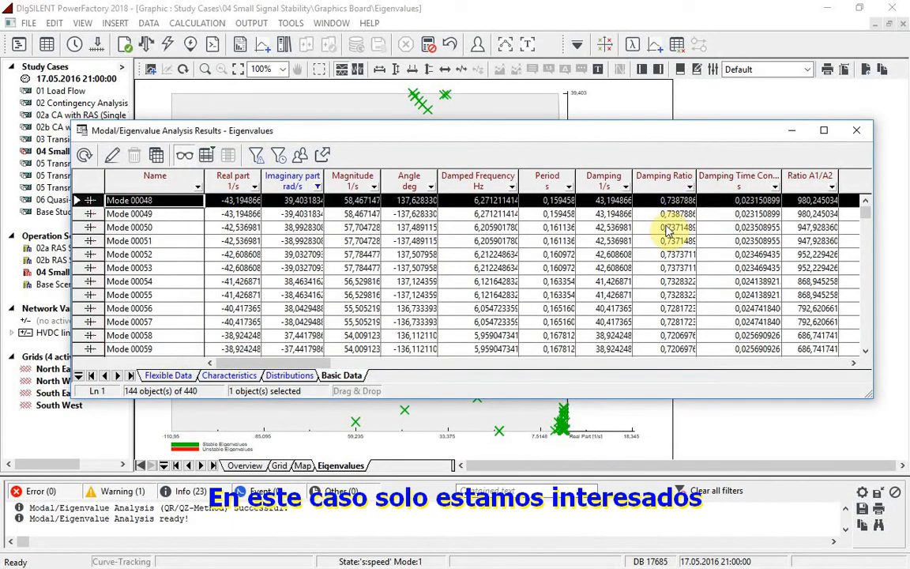
mouse_move(691, 190)
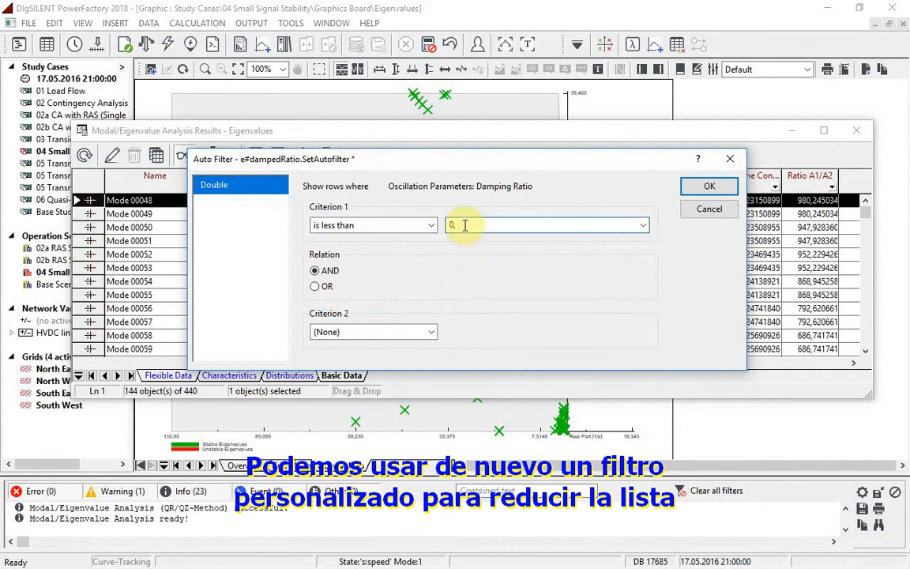
left_click(708, 186)
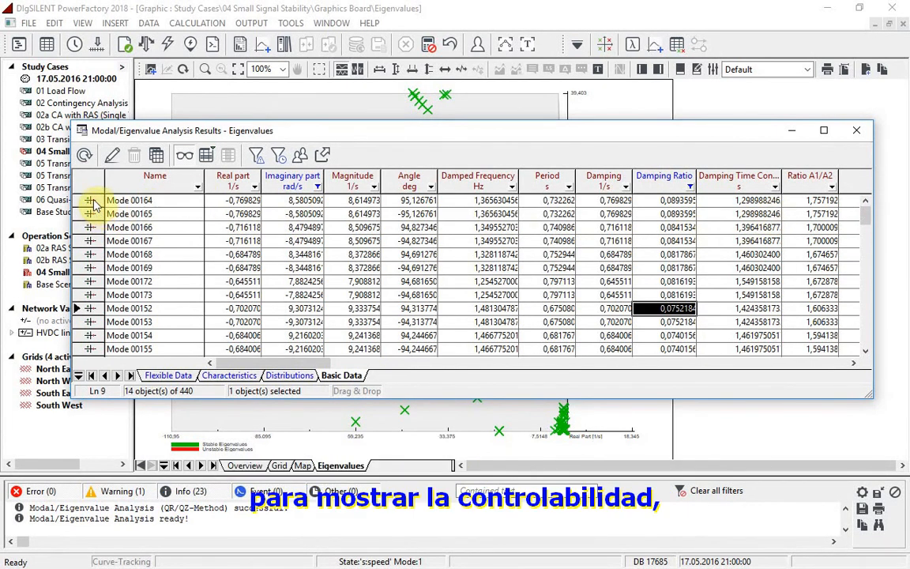
- Show a Participation bar plot for the first mode row, Mode 00164
right_click(129, 200)
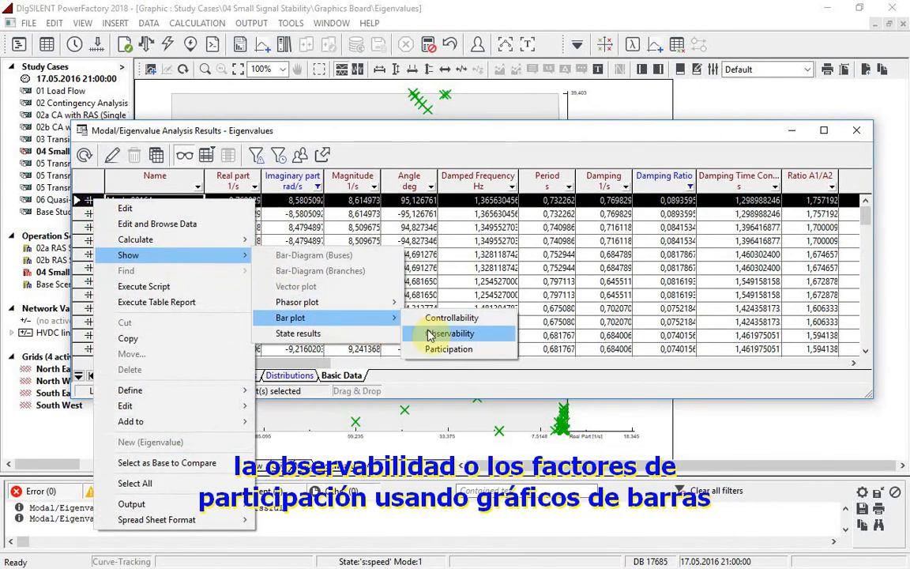
mouse_move(448, 348)
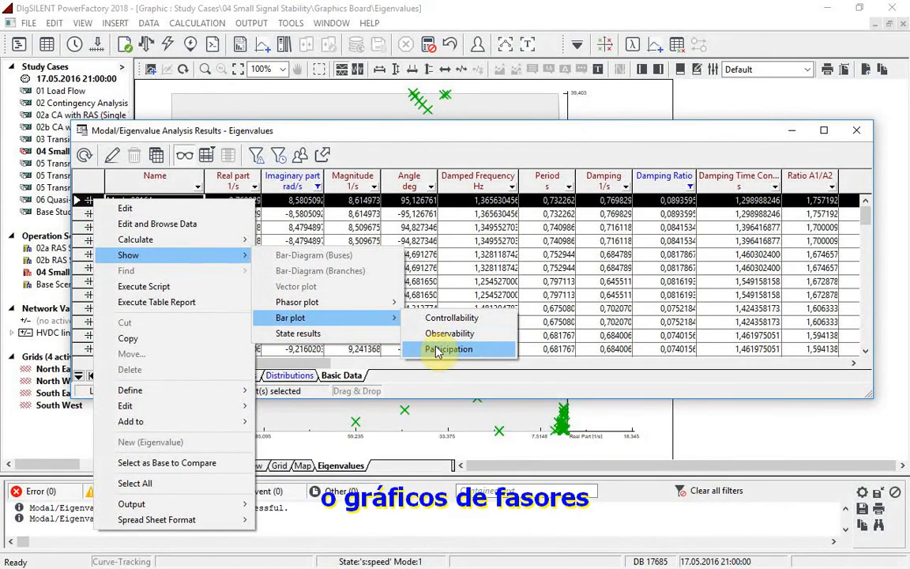
left_click(448, 348)
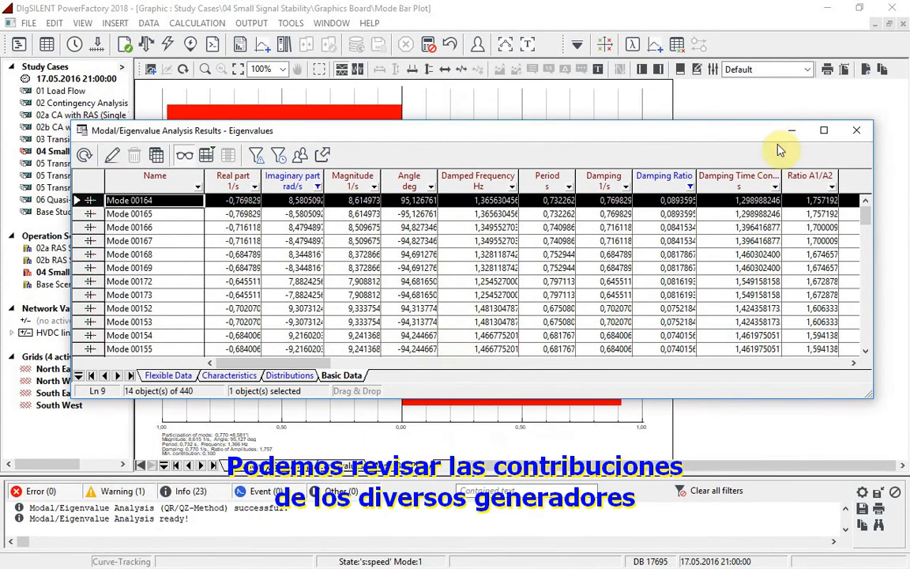
- Minimize the results table and return to the Eigenvalues plot page
left_click(855, 129)
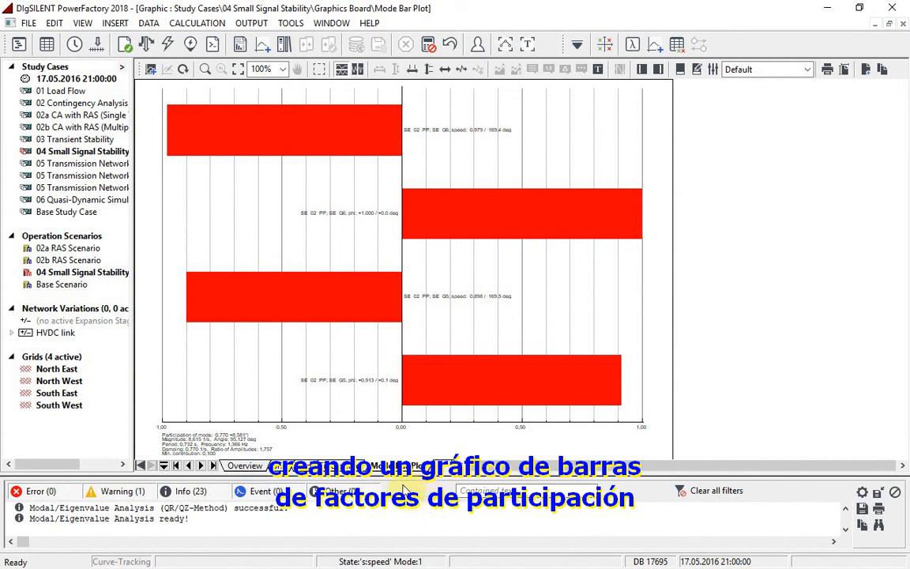
left_click(342, 466)
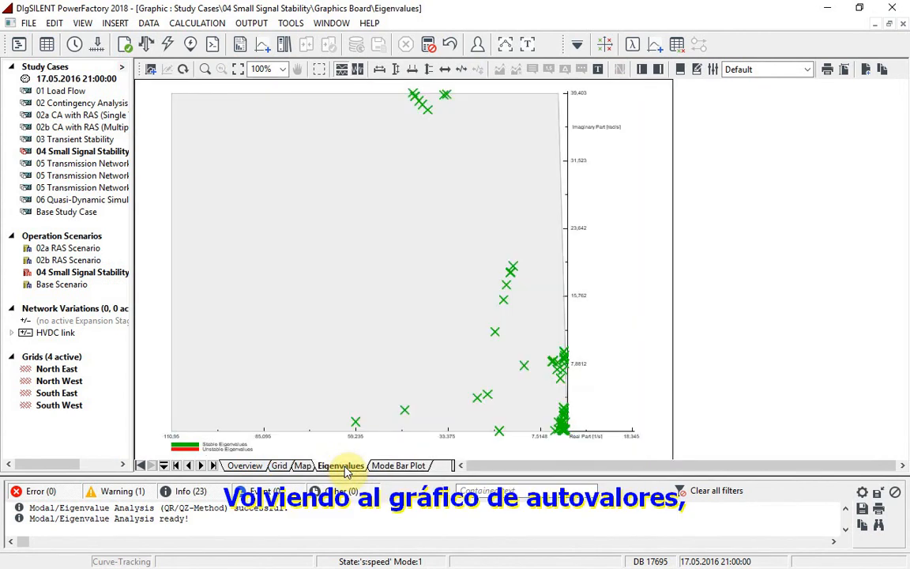
double_click(496, 332)
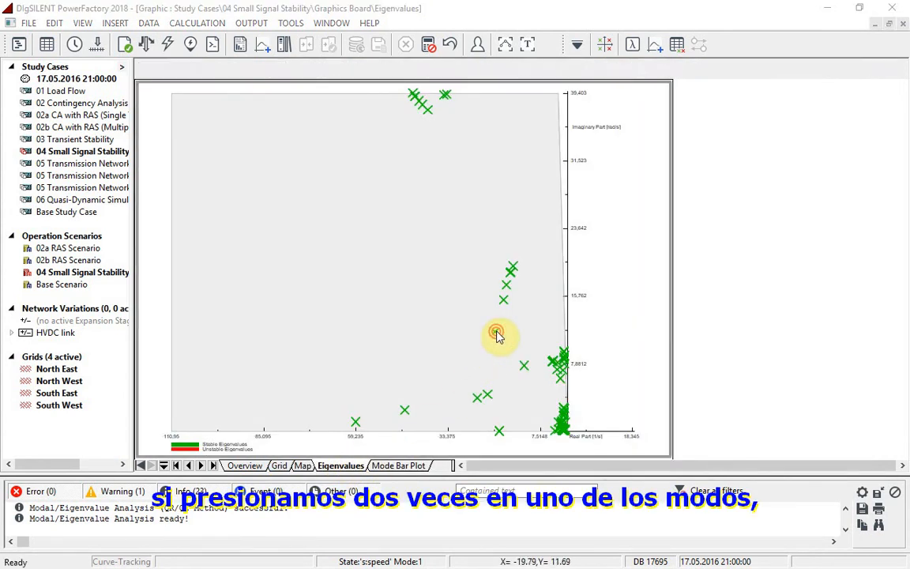
double_click(497, 331)
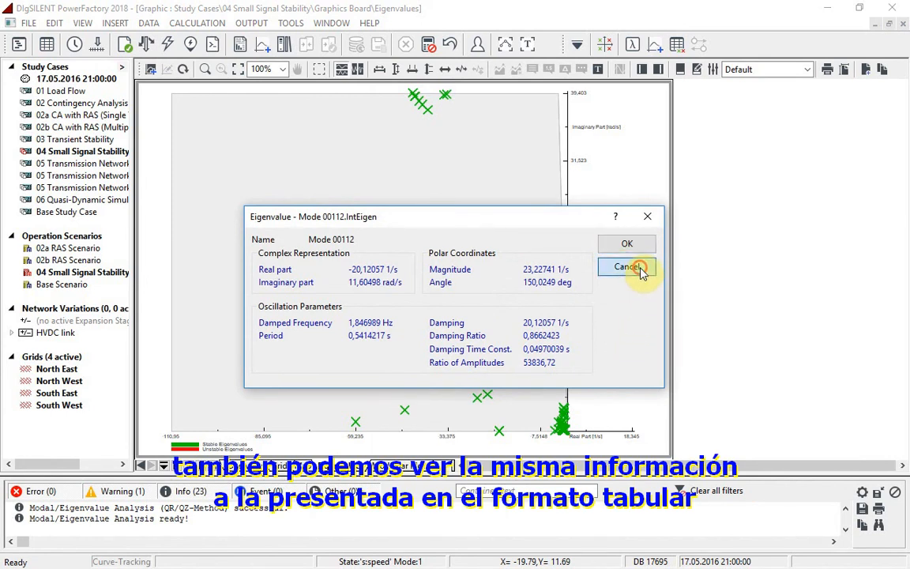
left_click(626, 266)
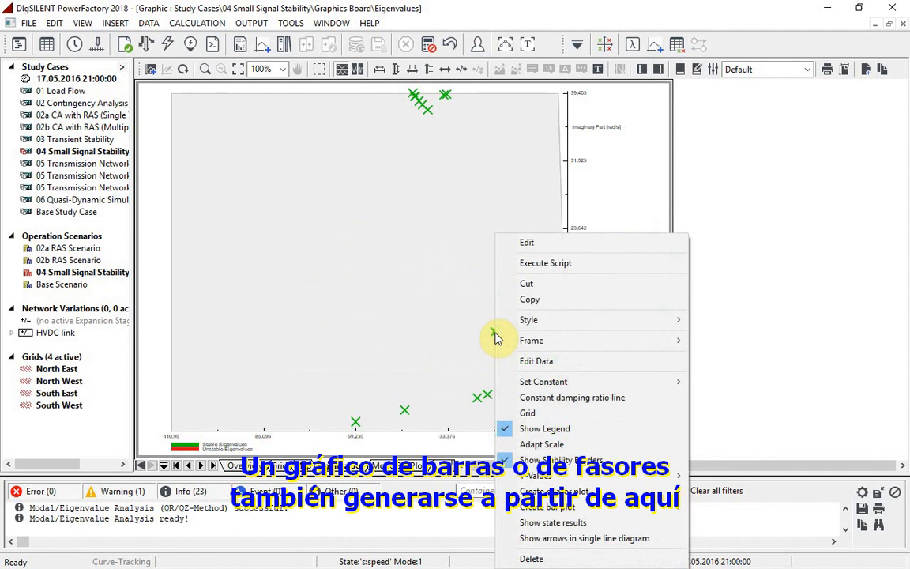